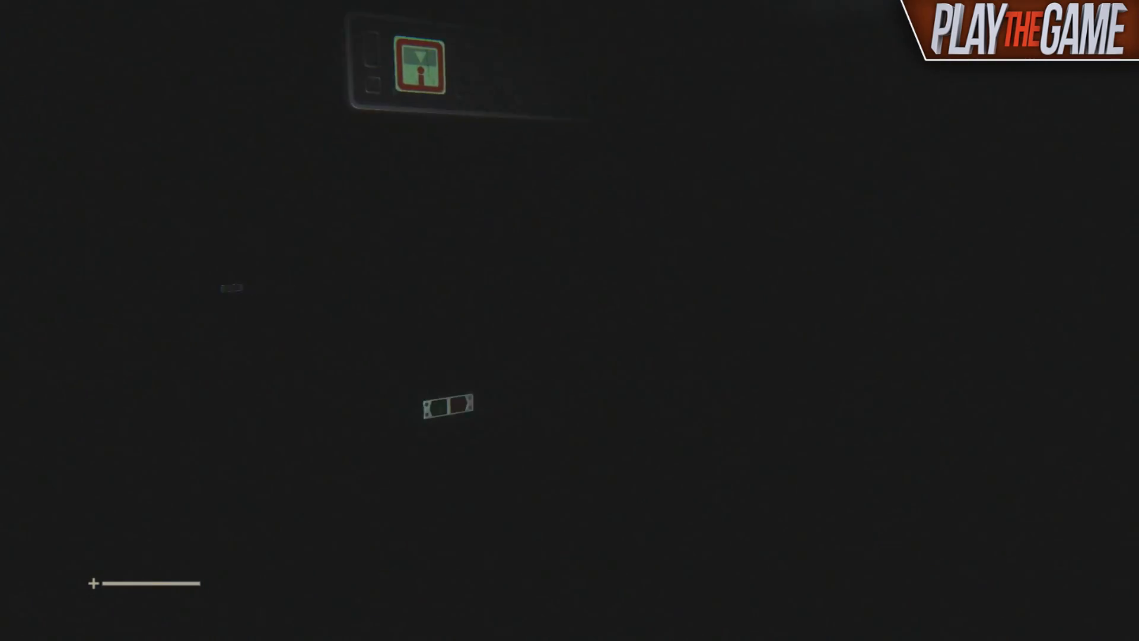
mouse_move(570, 320)
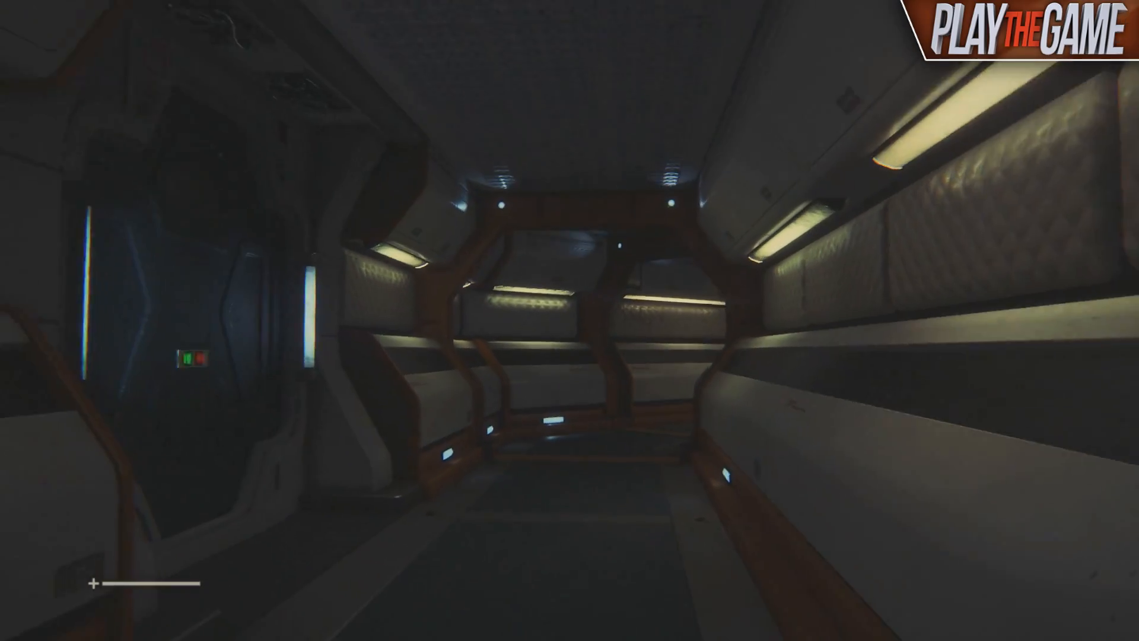
mouse_move(569, 320)
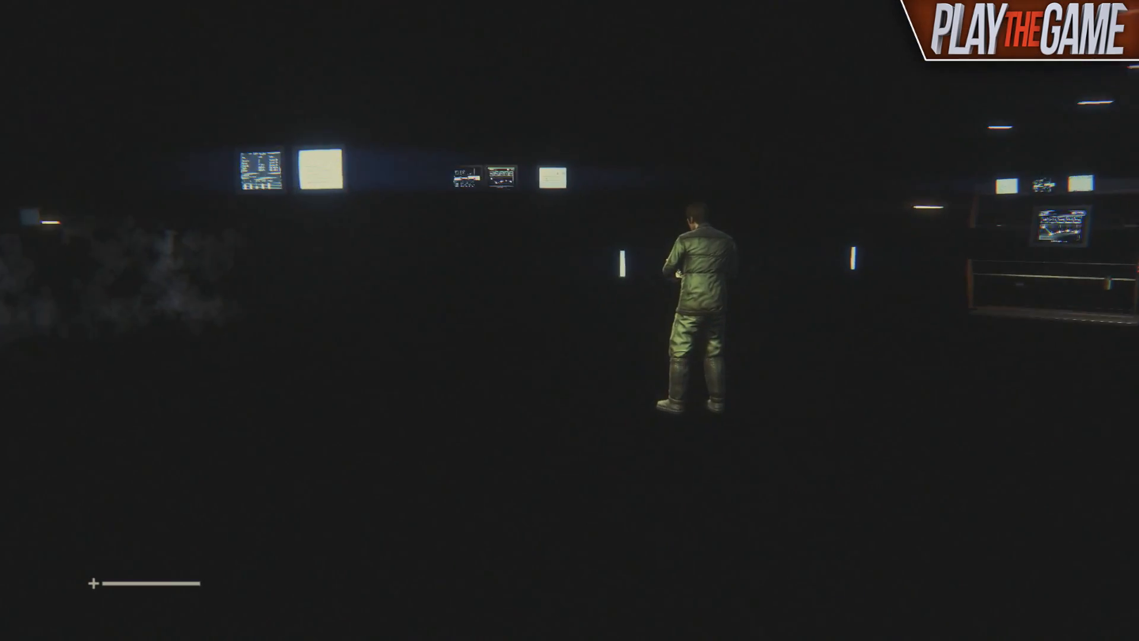
- Resume play from the pause menu into the smoky station area, then pause Alien: Isolation again
key("Escape")
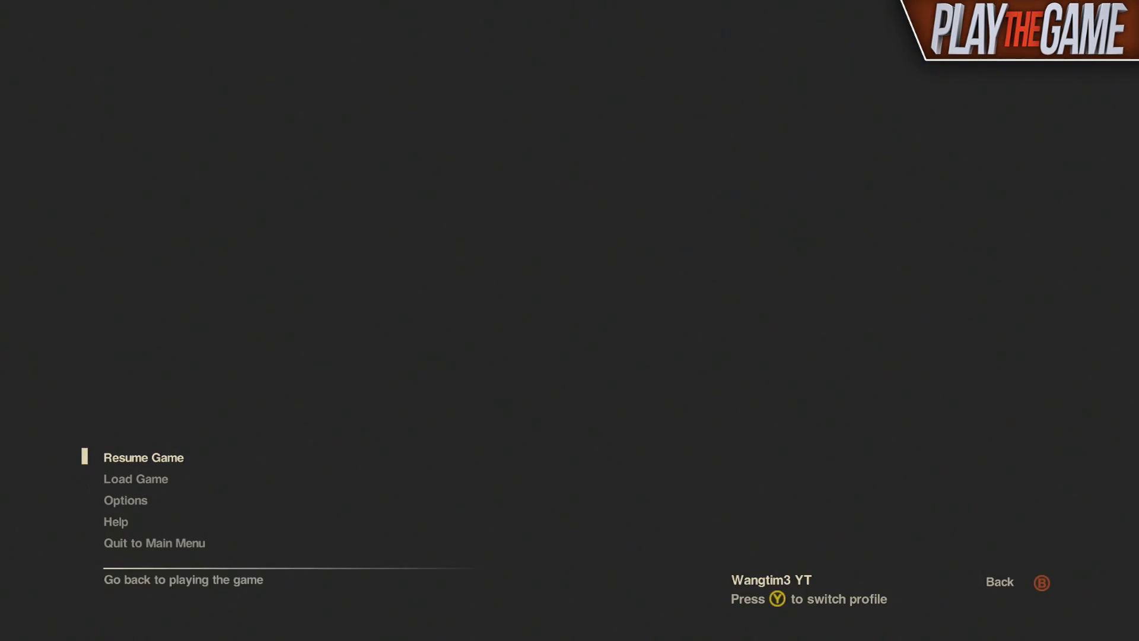
left_click(143, 457)
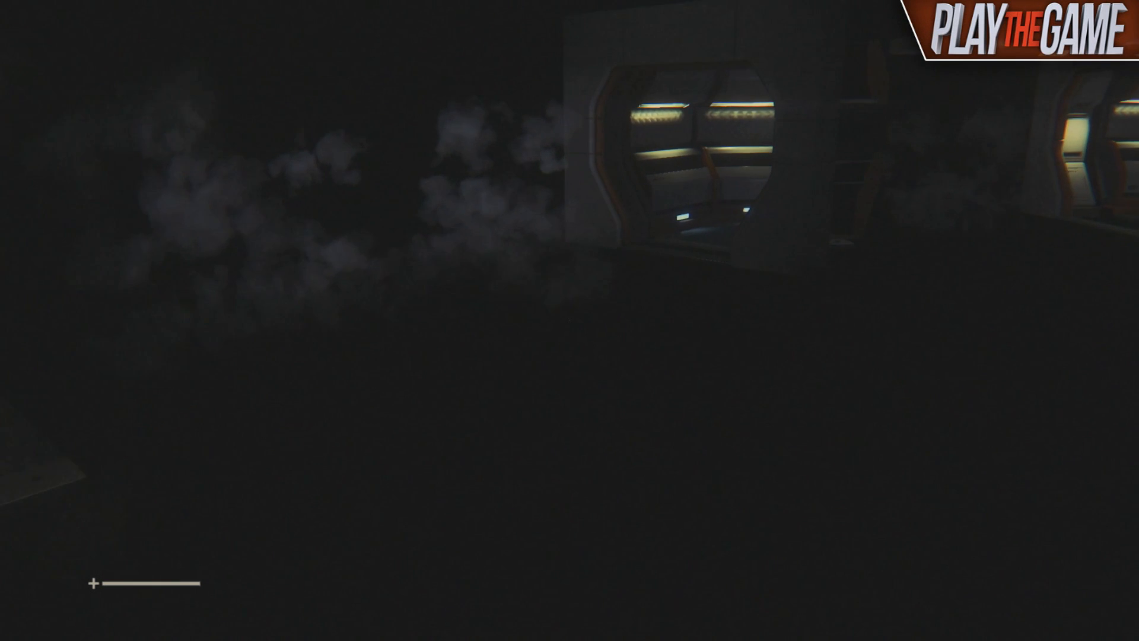
key("Escape")
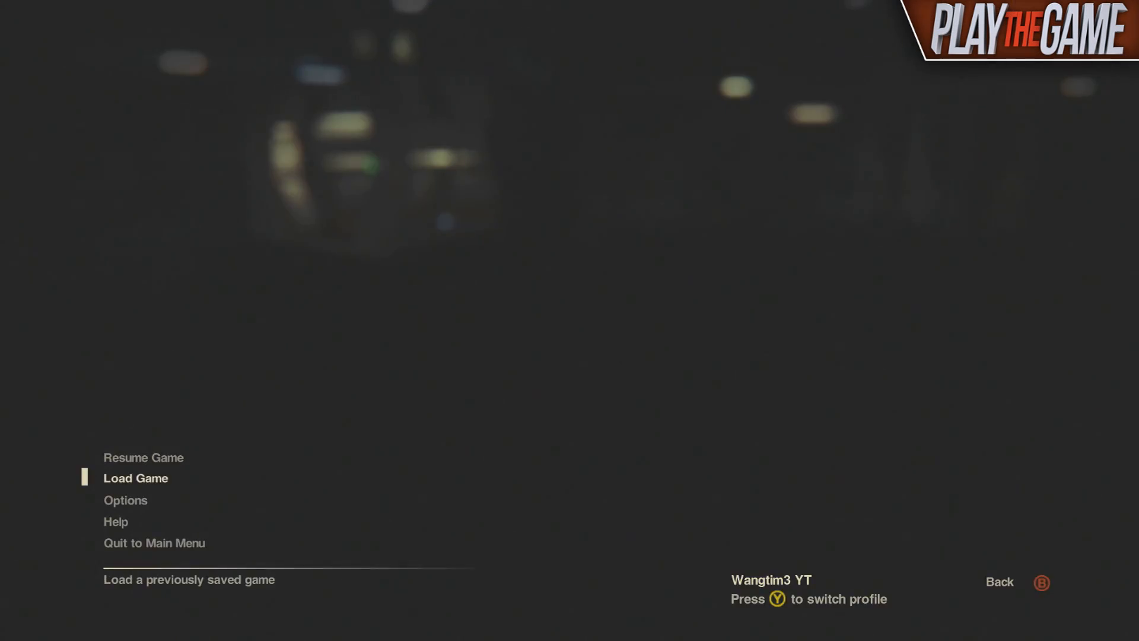